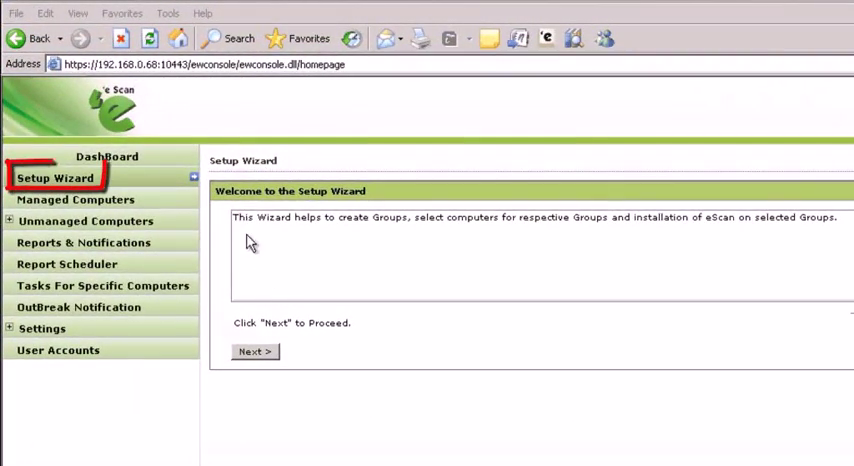
mouse_move(466, 224)
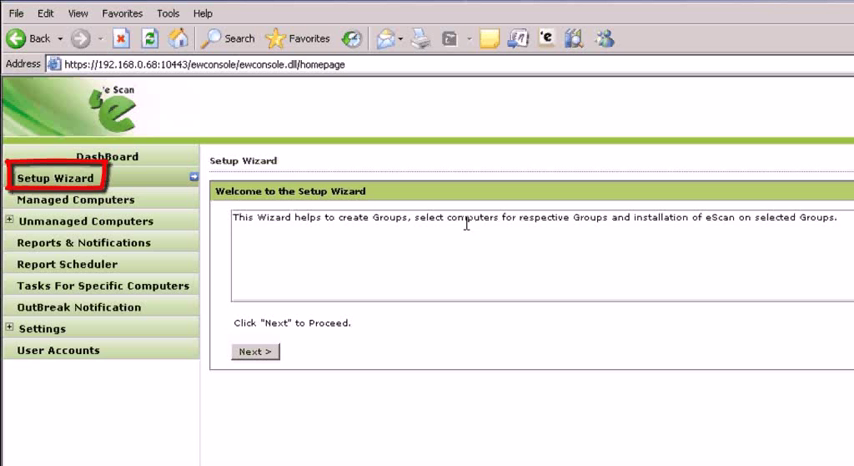
Step: Advance the wizard and begin naming a new group 'Marketing' under Managed Computers
drag(232, 216, 756, 216)
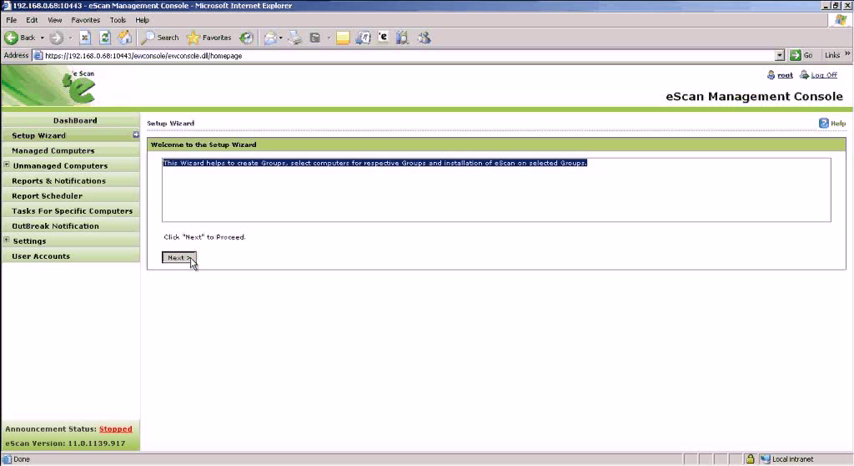
click(176, 260)
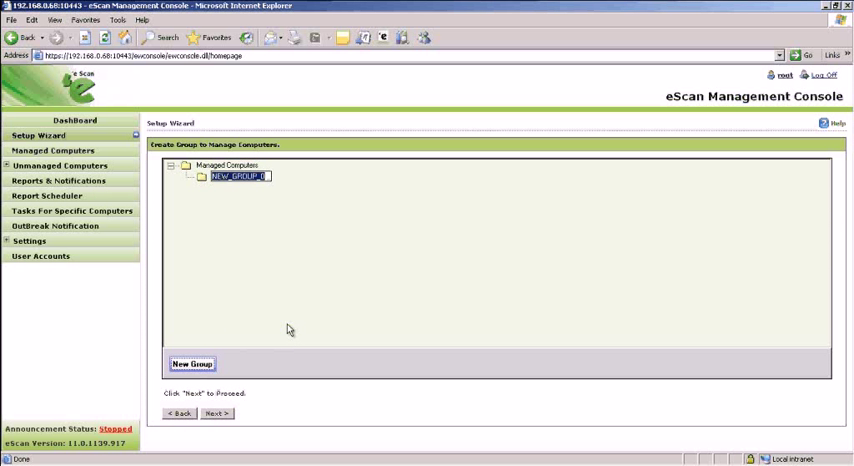
text(Marketing)
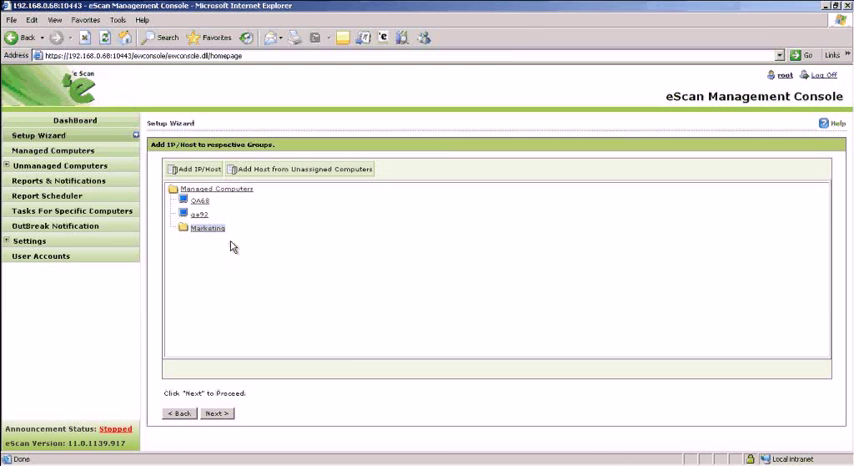
mouse_move(288, 188)
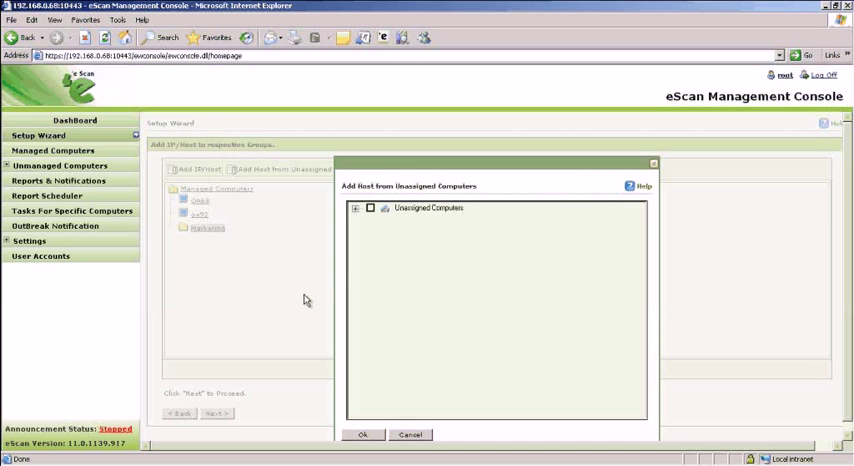
Step: From Unassigned Computers > Microsoft Windows Network > ESCAN, assign the ticked computers to Marketing
click(356, 208)
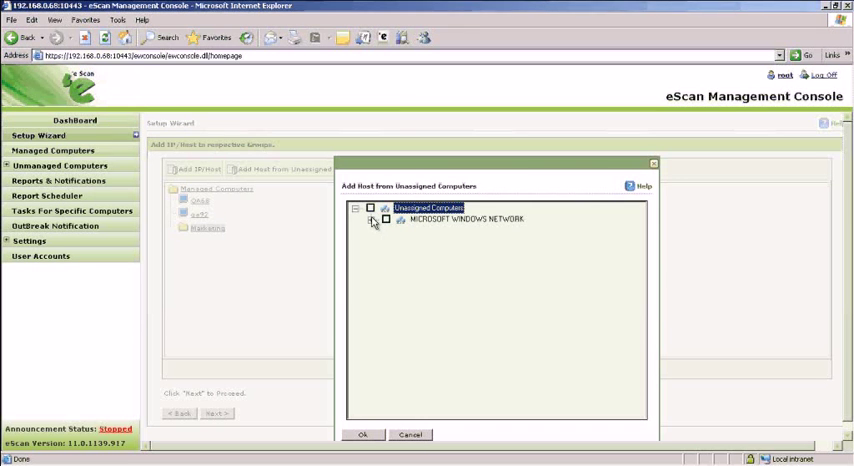
click(384, 220)
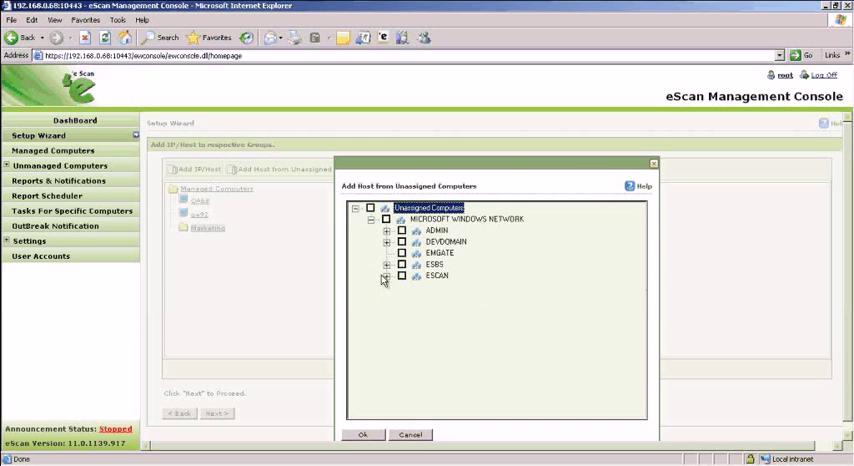
click(386, 276)
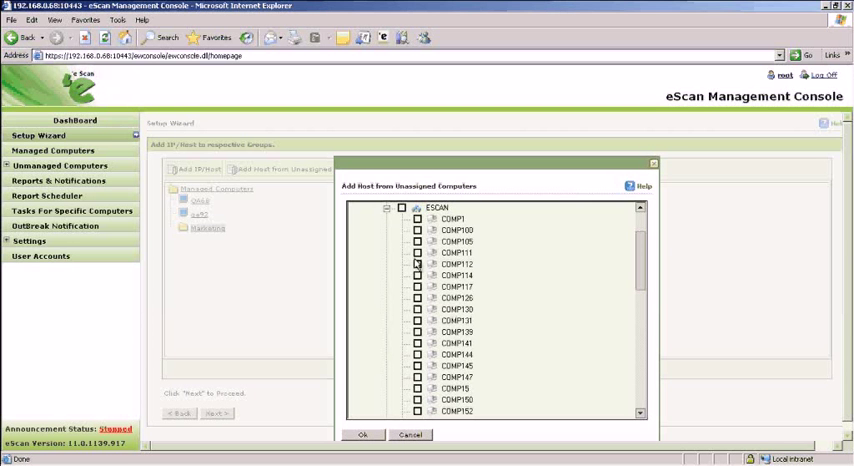
click(418, 242)
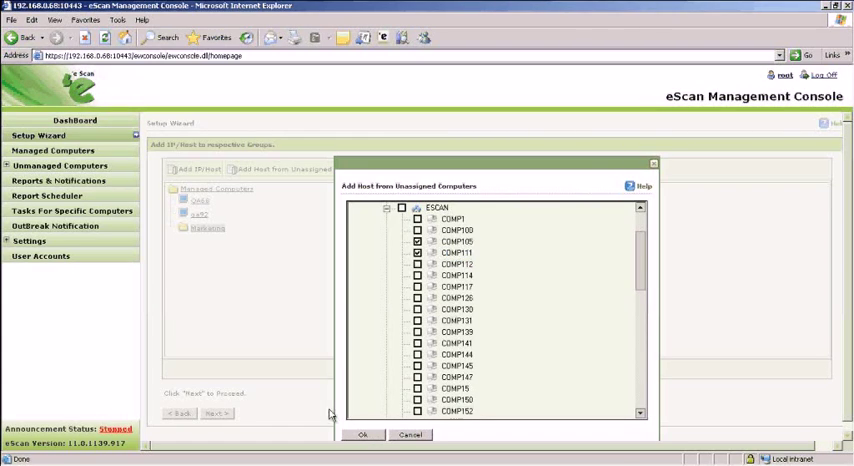
click(364, 434)
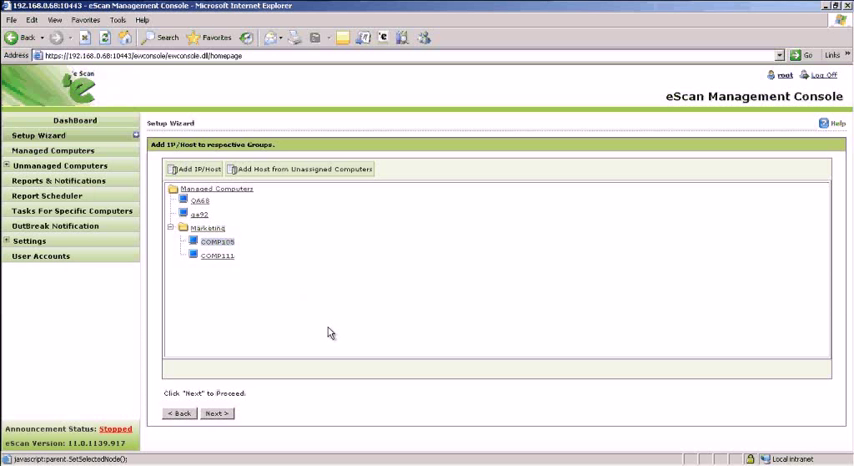
click(216, 242)
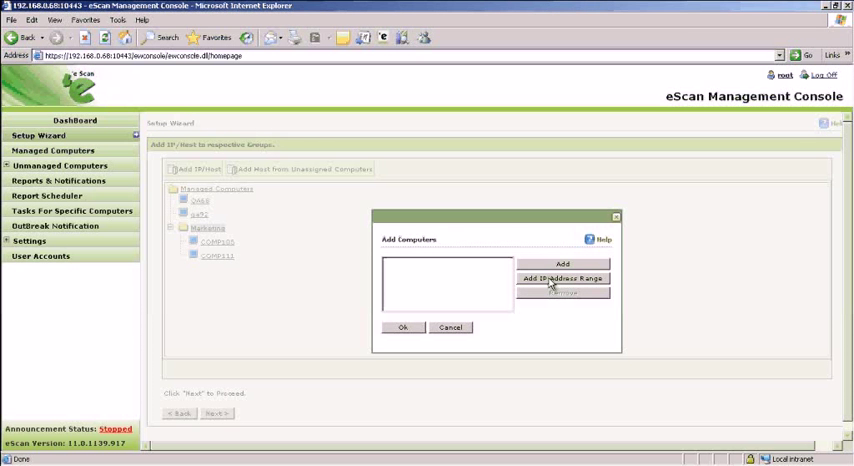
click(562, 278)
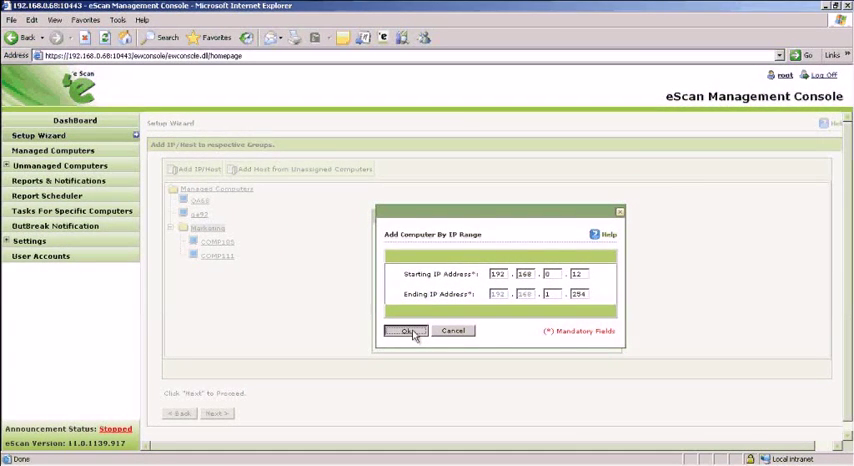
click(406, 332)
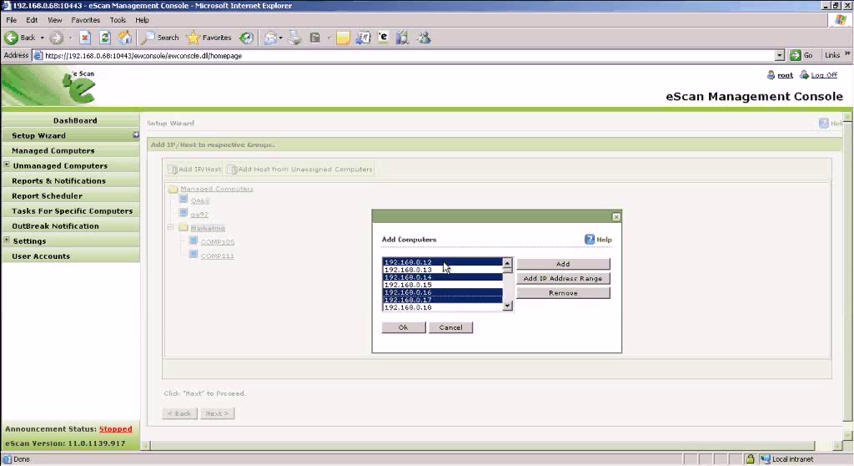
click(450, 328)
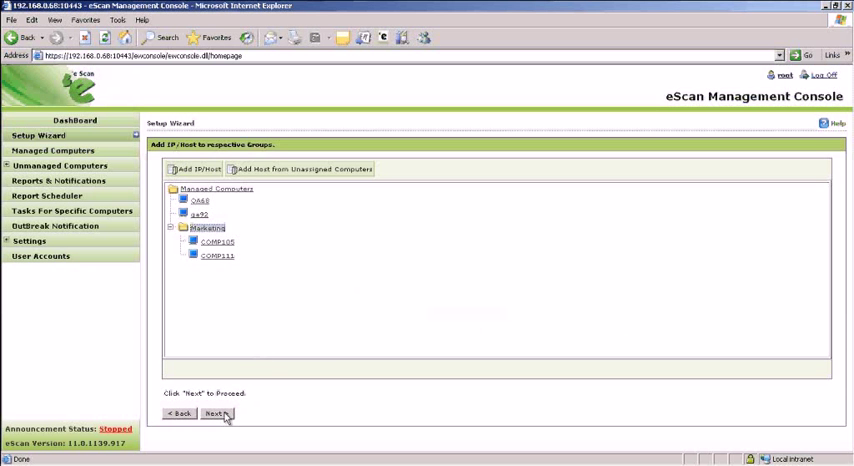
Step: Advance to group selection and tick Managed Computers for deployment
click(212, 412)
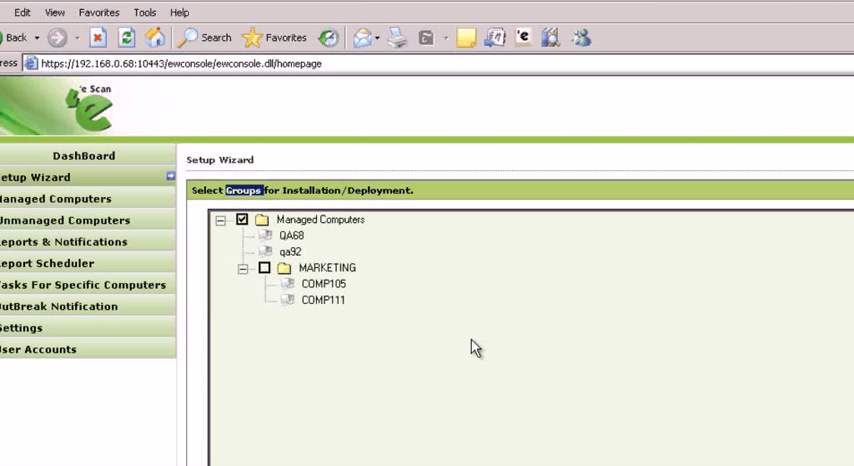
click(320, 220)
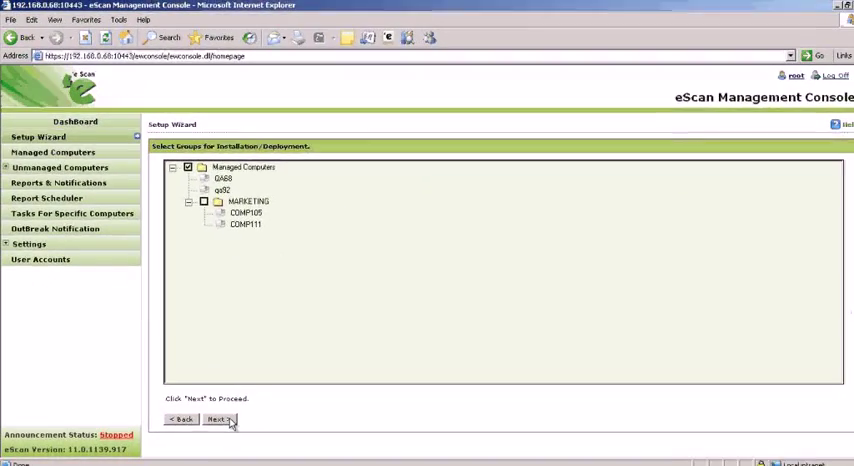
Step: Enable Auto Reboot after Install and Show Progress on Client in client configuration
click(216, 420)
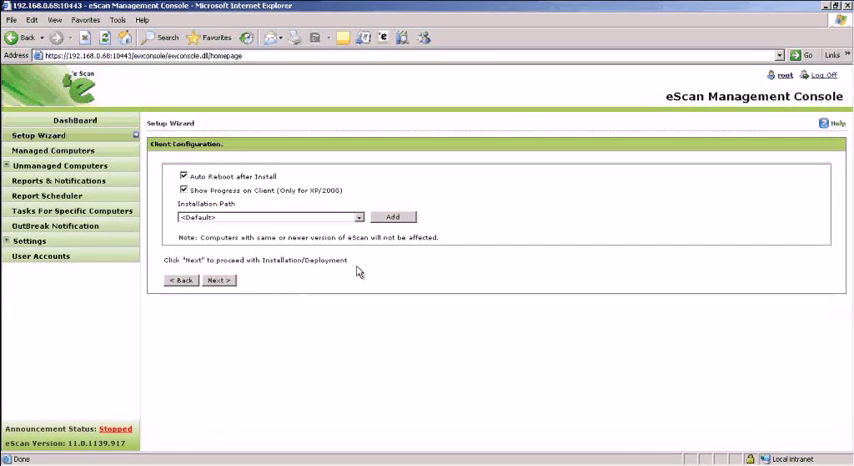
mouse_move(364, 224)
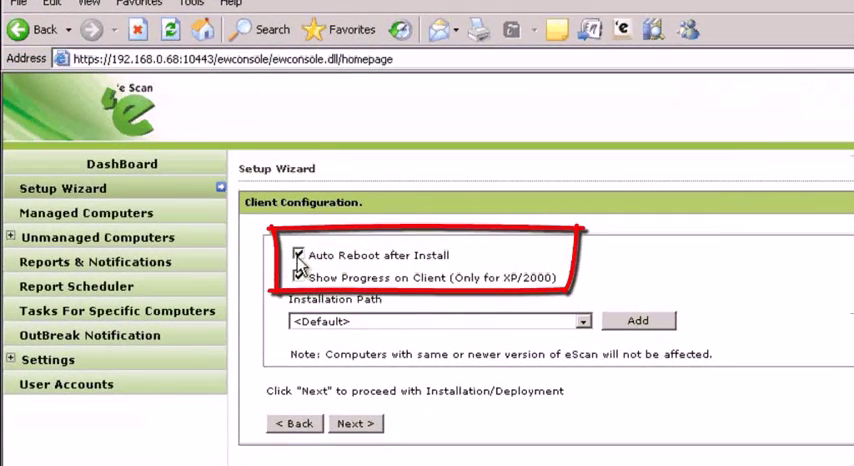
click(298, 278)
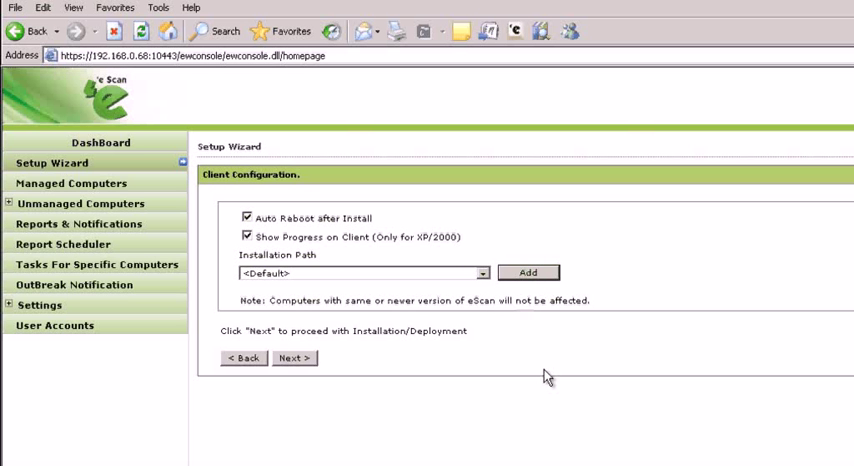
Step: Add installation path d:\eScan Corp and begin deploying the client to the chosen computers
click(528, 272)
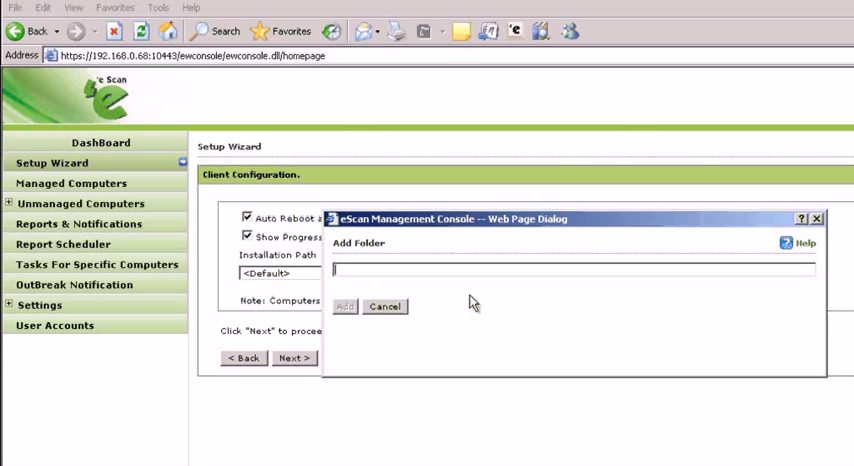
text(d:\)
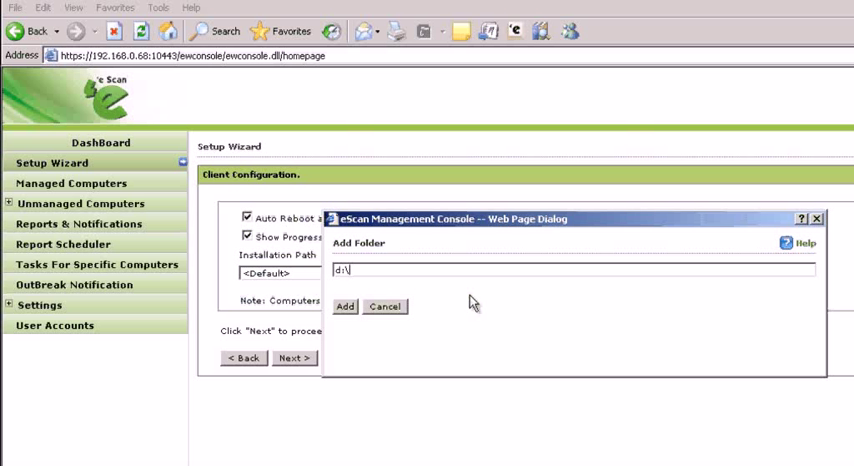
text(e)
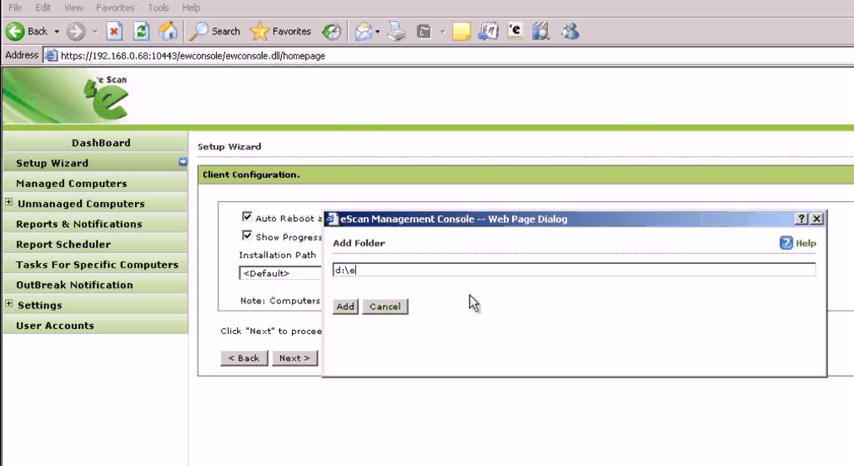
text(Scan Corp)
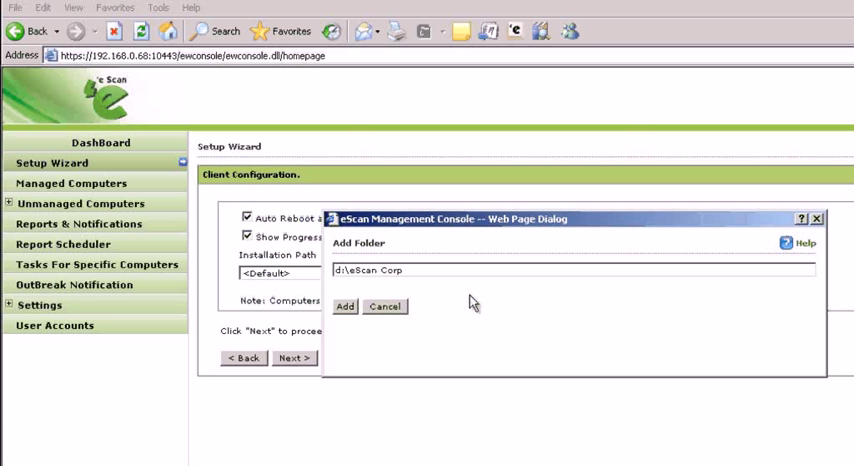
click(344, 306)
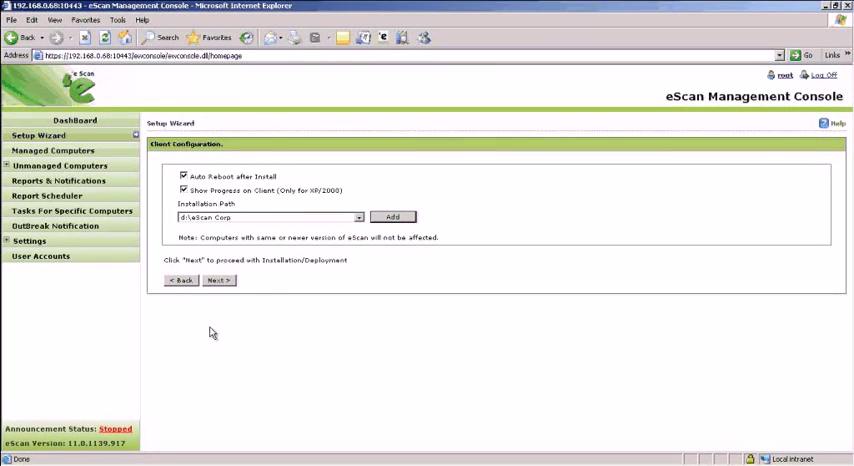
mouse_move(218, 280)
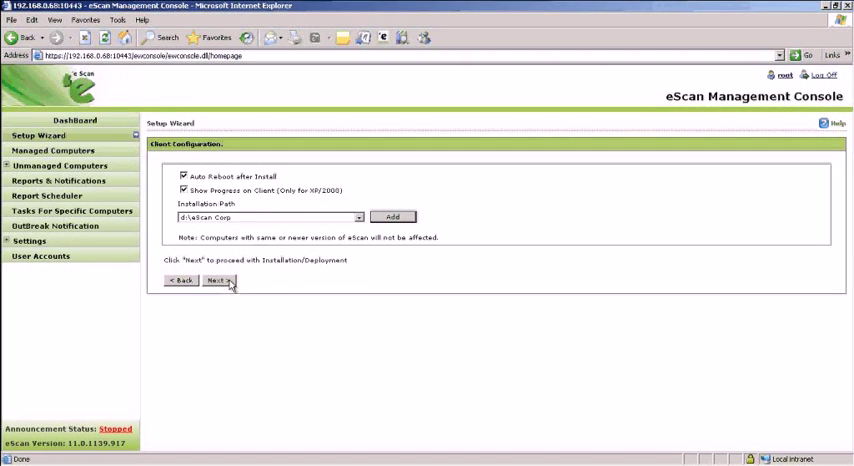
click(216, 280)
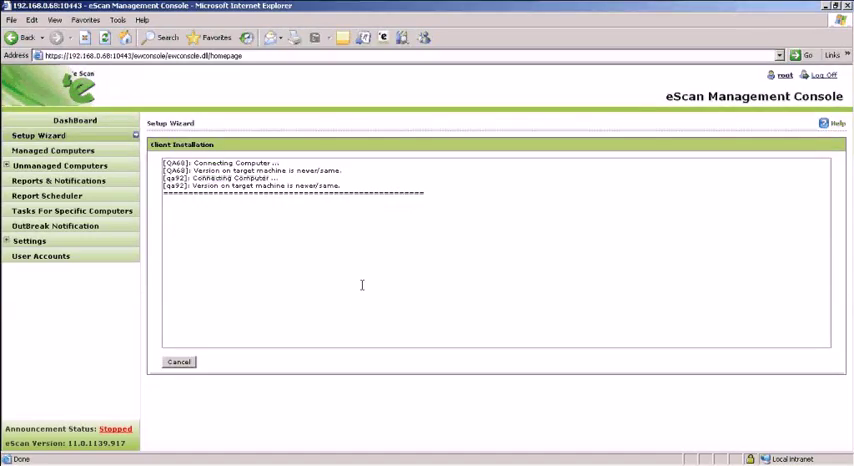